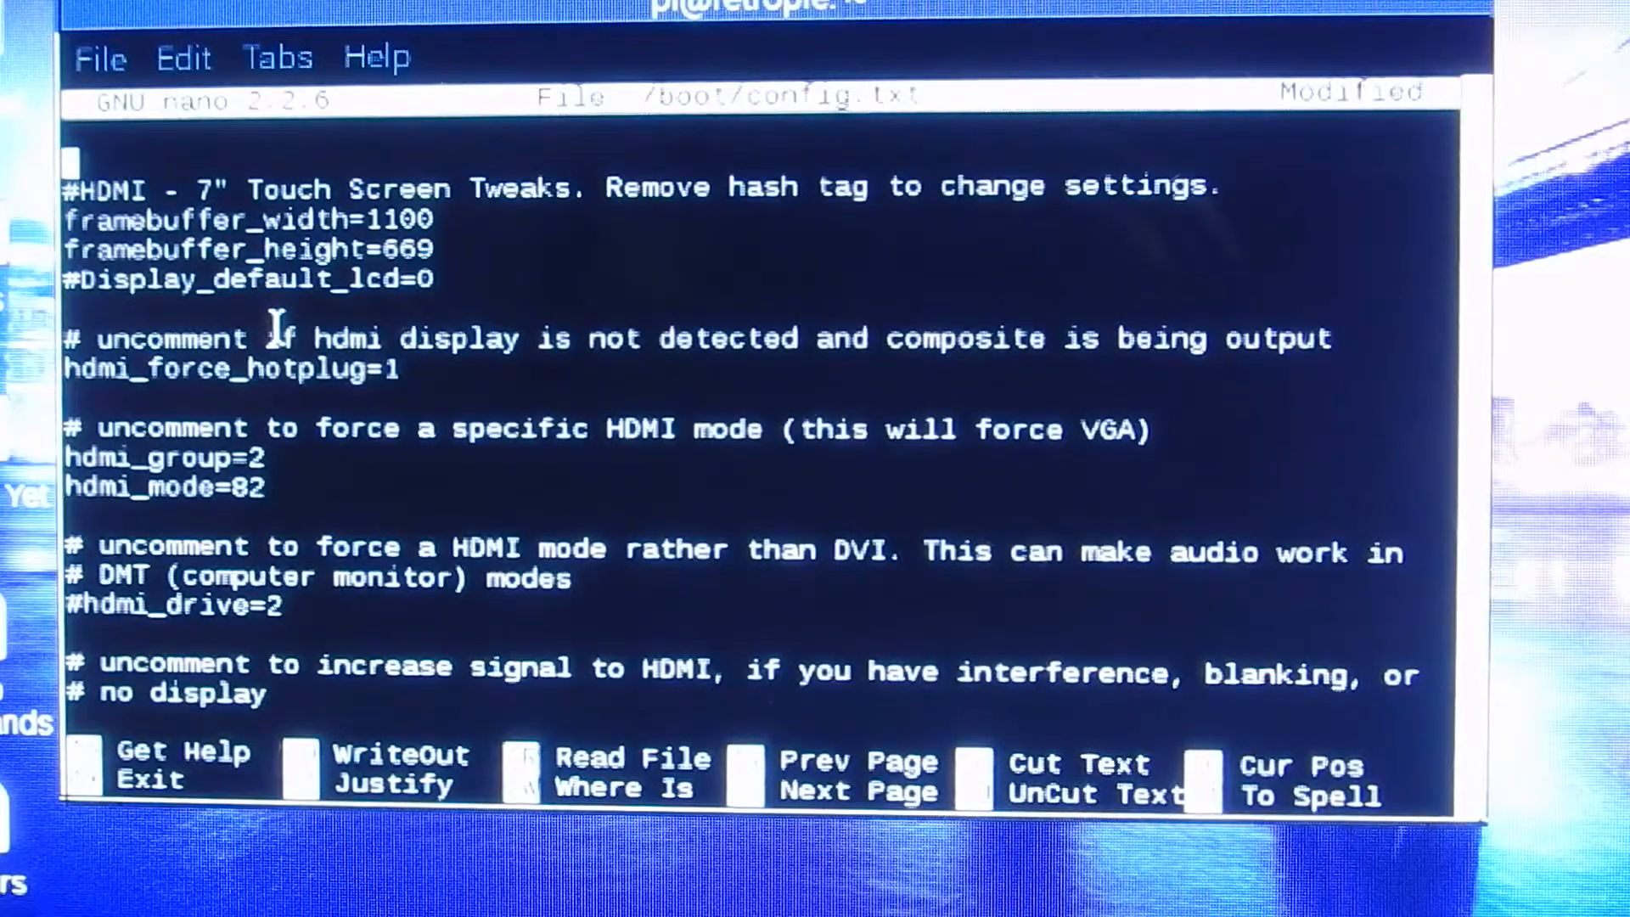
pyautogui.press('Down')
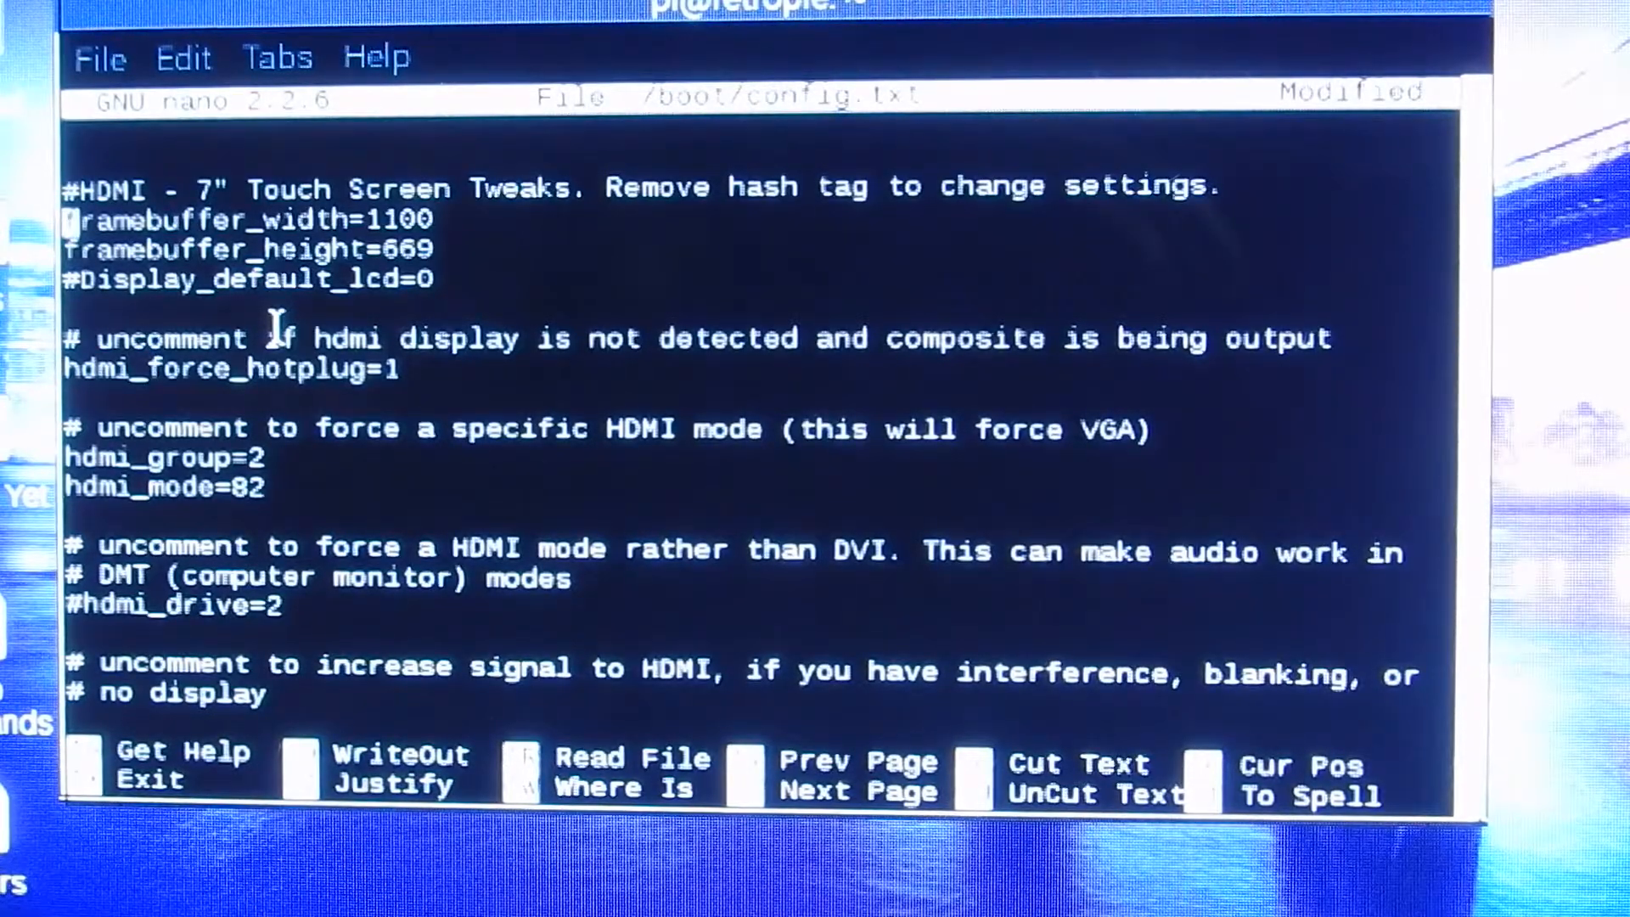